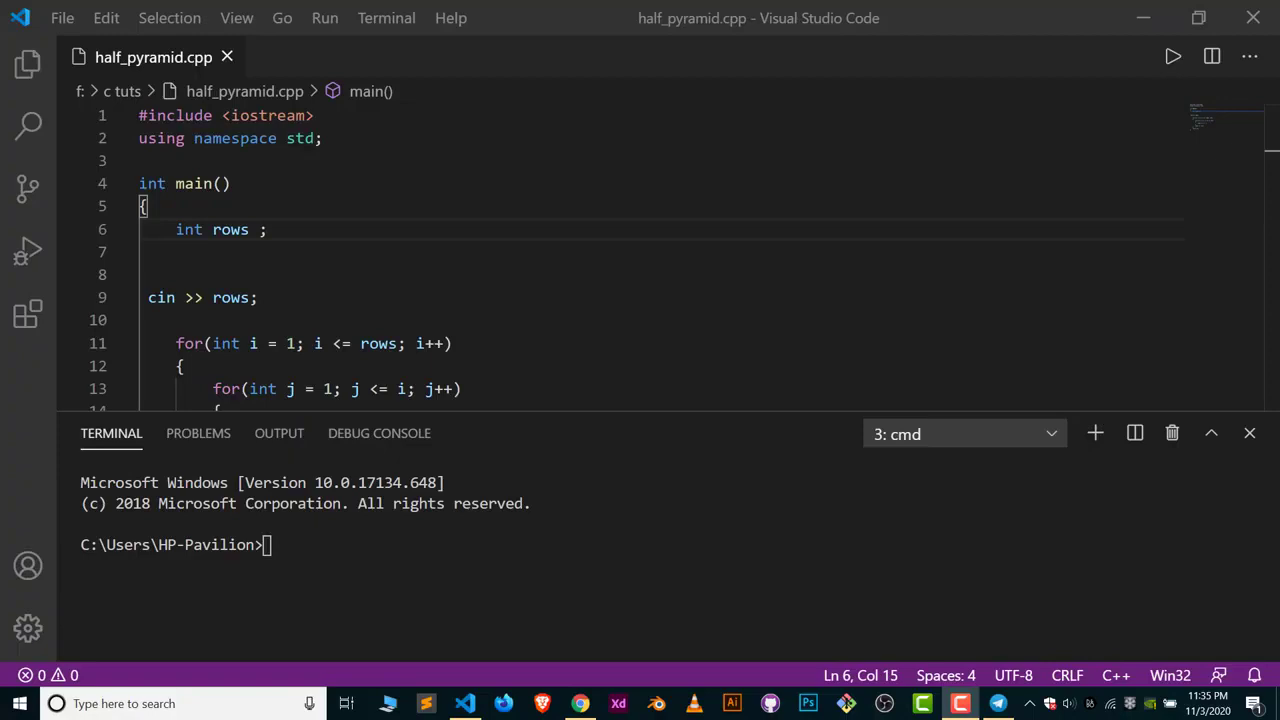
mouse_move(1249, 433)
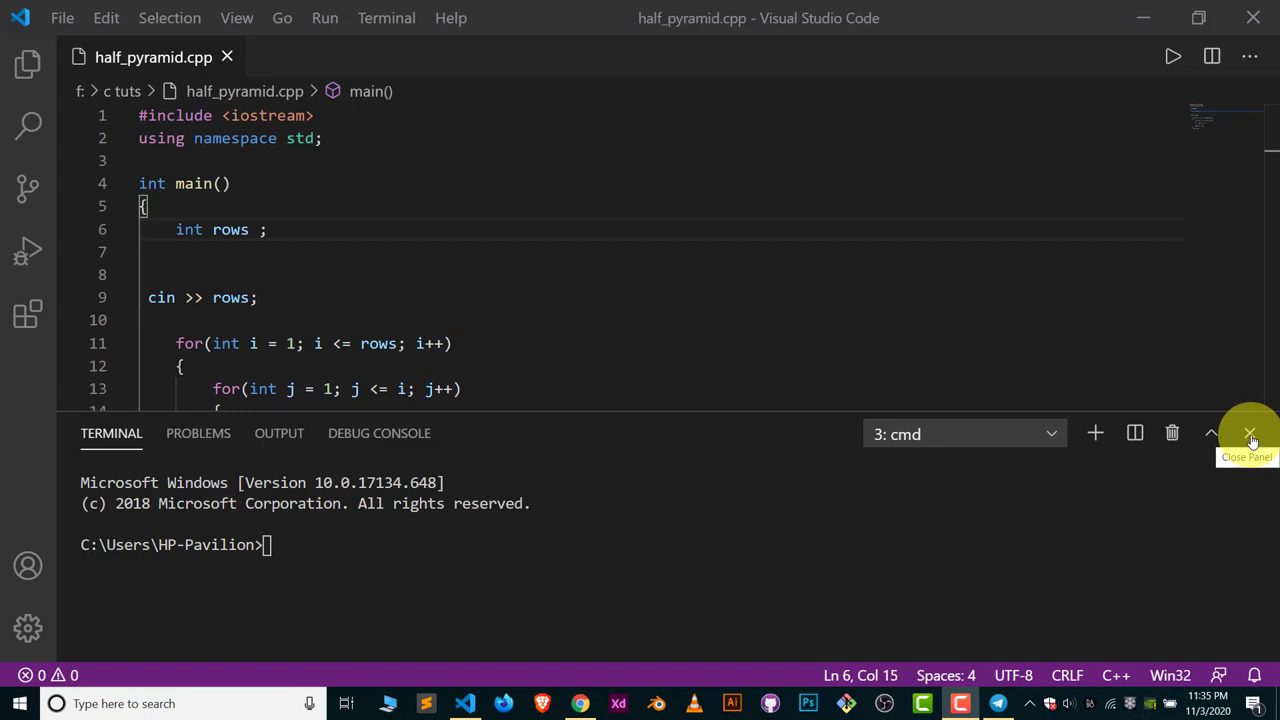
Step: Start a new command-prompt terminal (terminal 4) below the half_pyramid.cpp editor
click(386, 18)
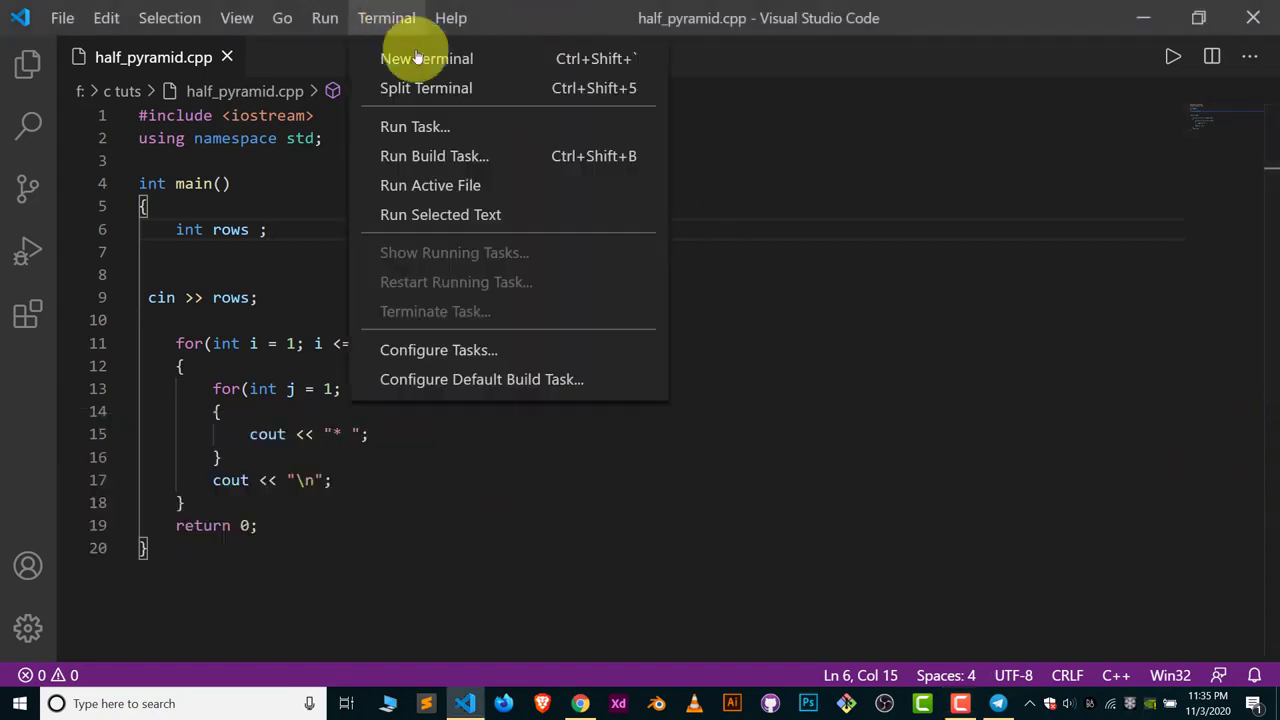
click(426, 58)
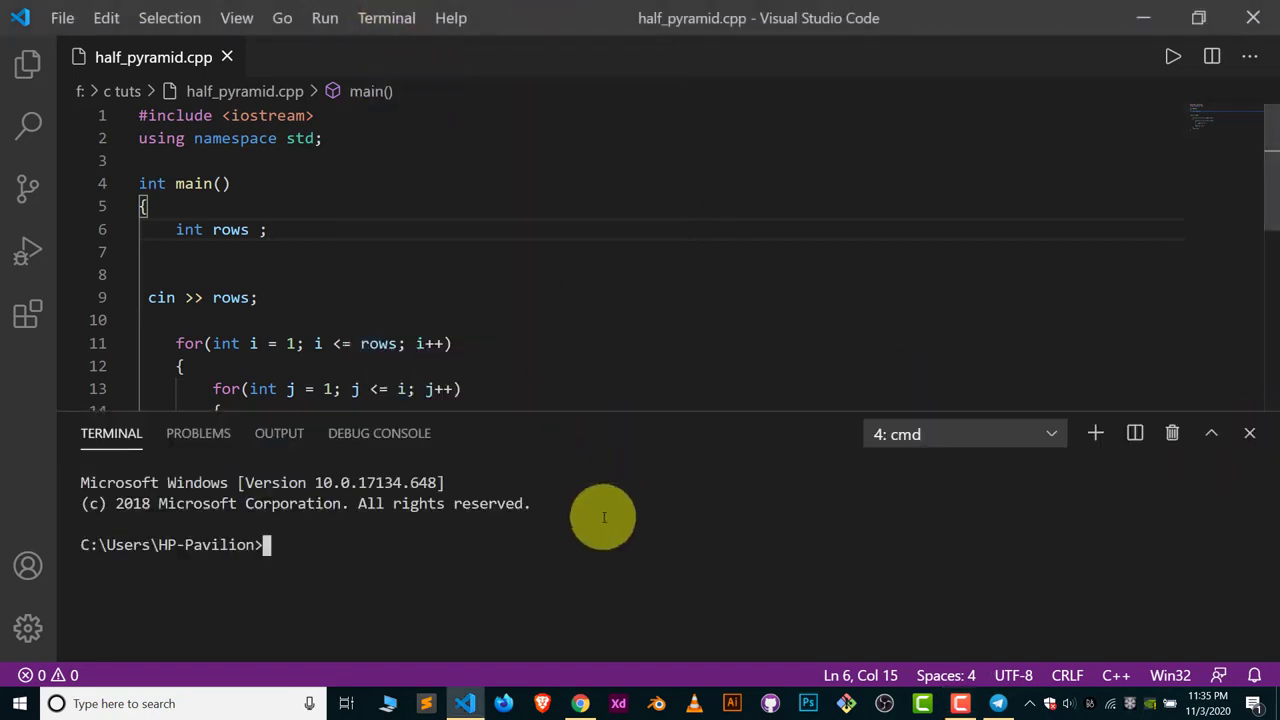
mouse_move(715, 485)
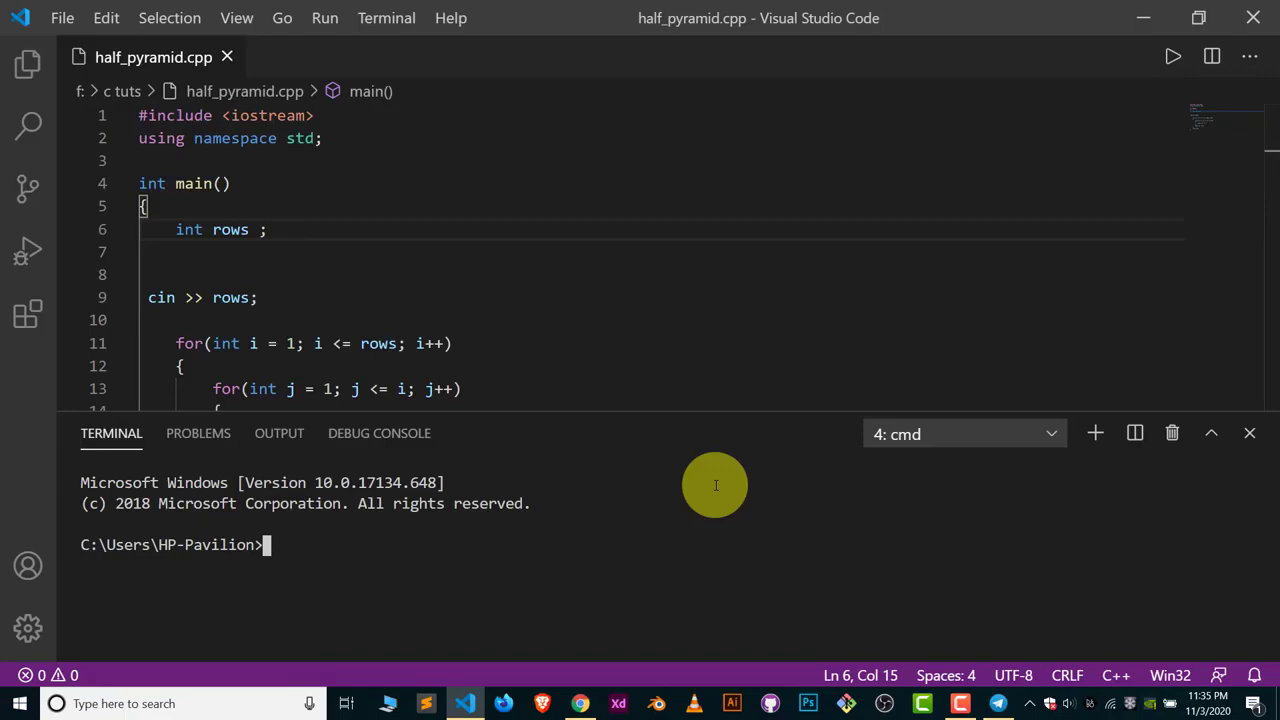
mouse_move(685, 430)
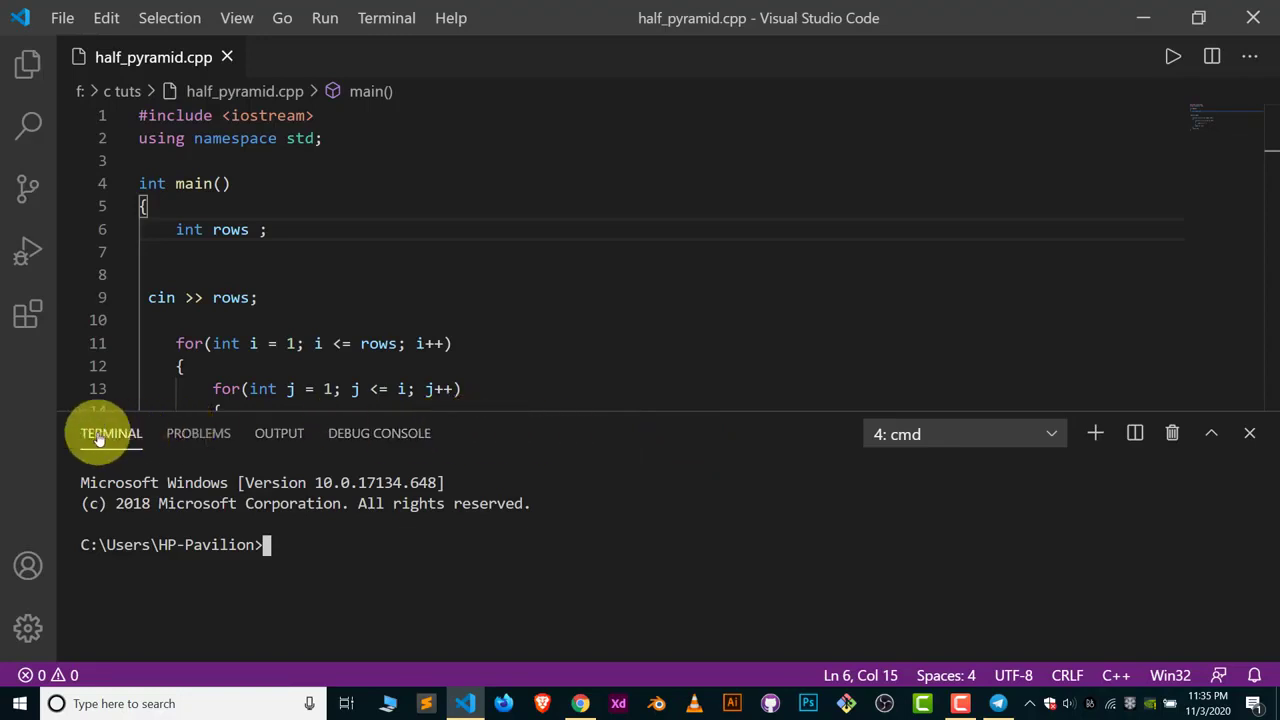
mouse_move(420, 433)
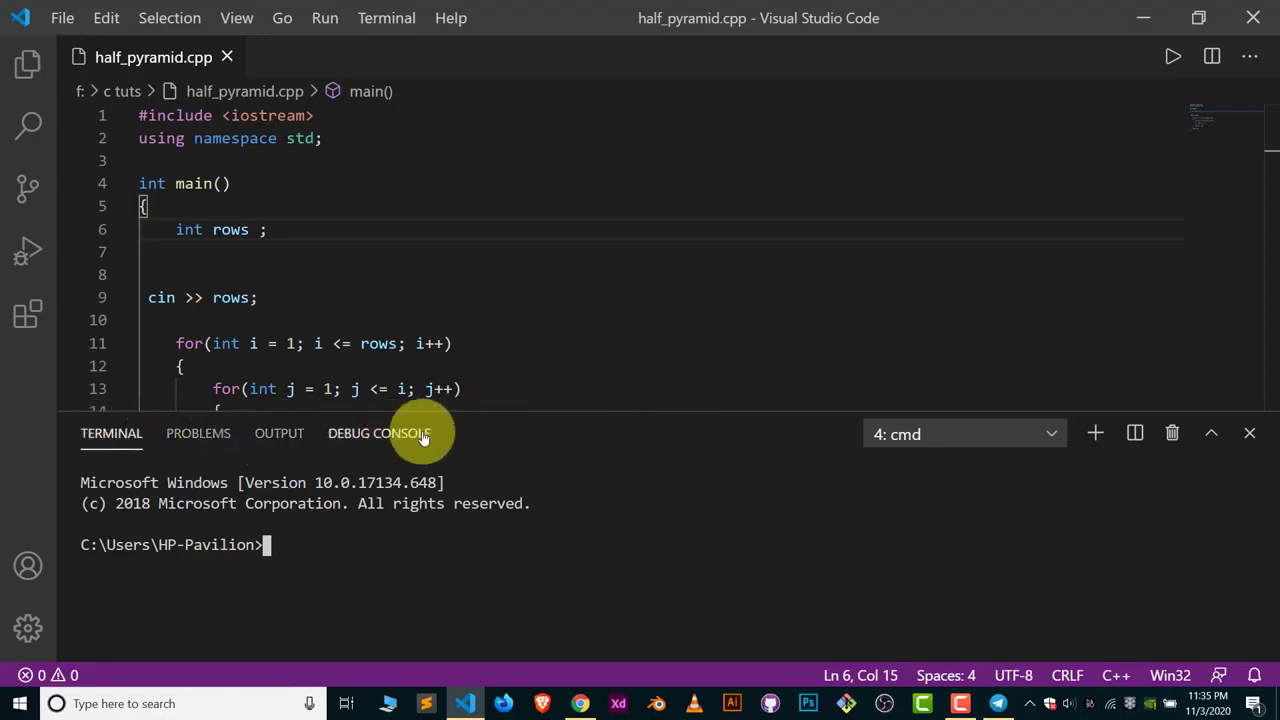
mouse_move(1251, 432)
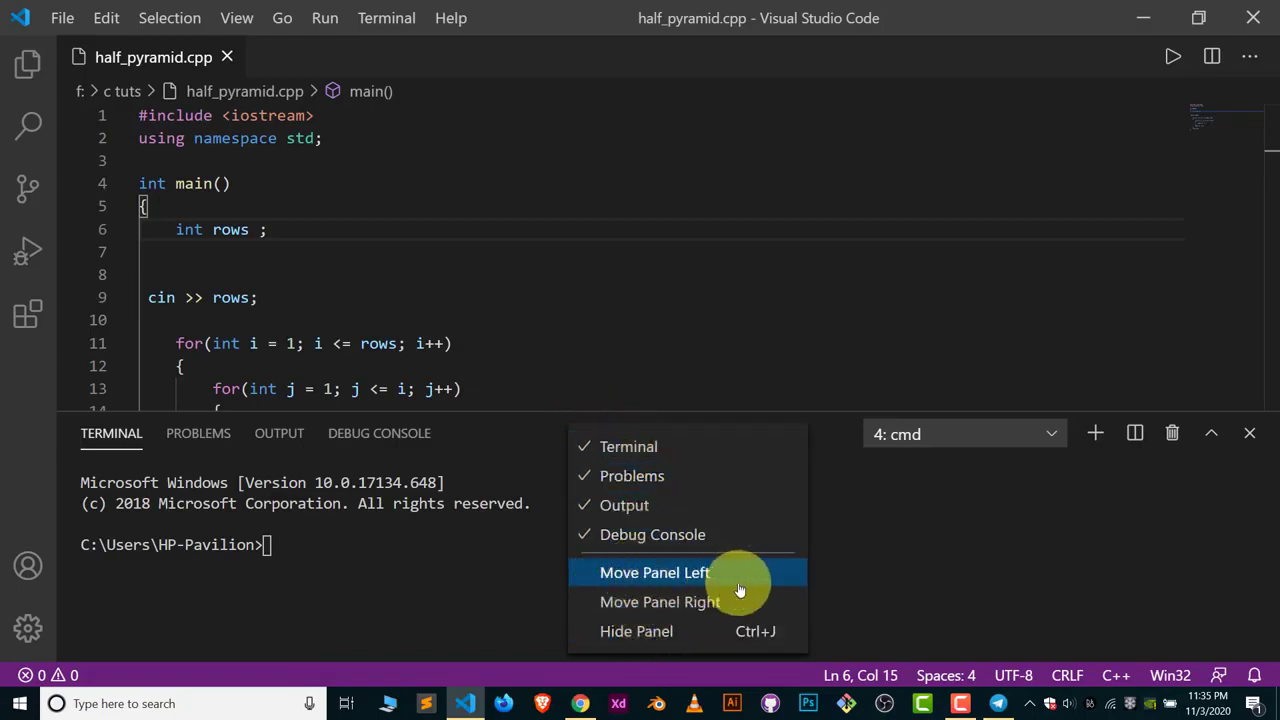
mouse_move(660, 601)
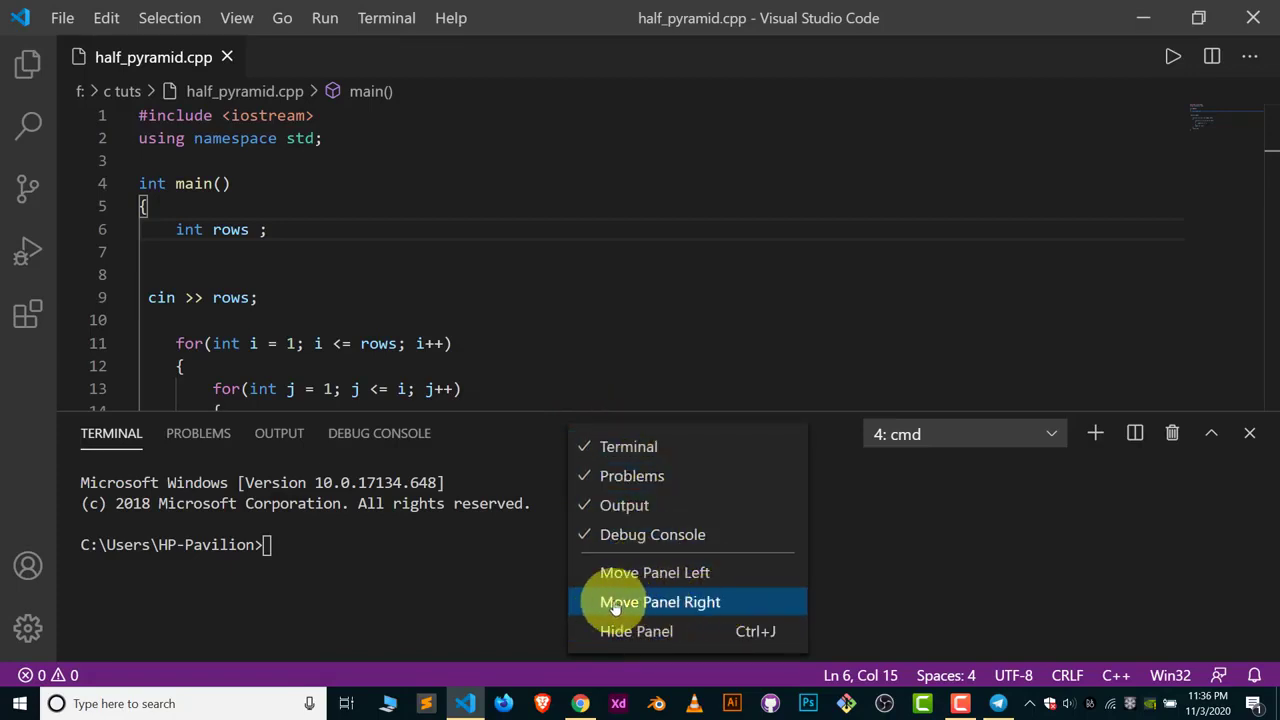
Step: Dock the terminal panel right of the editor, then left, then back beneath the code
click(660, 601)
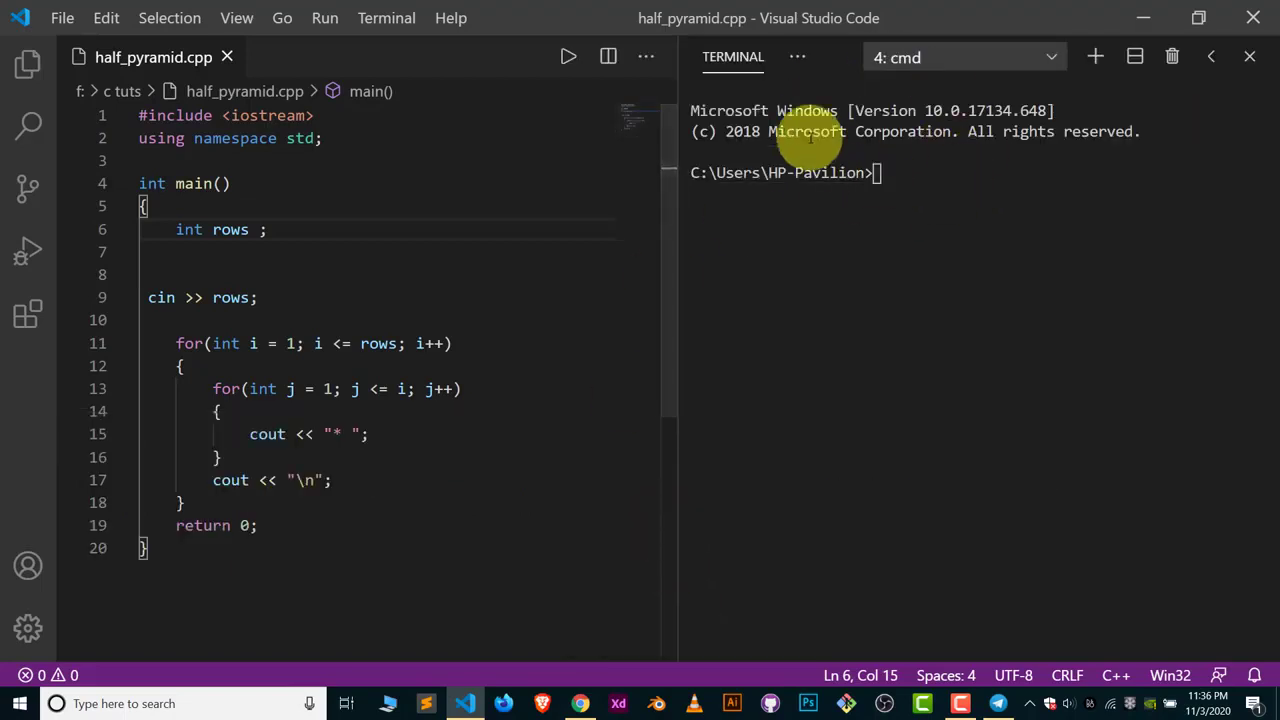
mouse_move(845, 55)
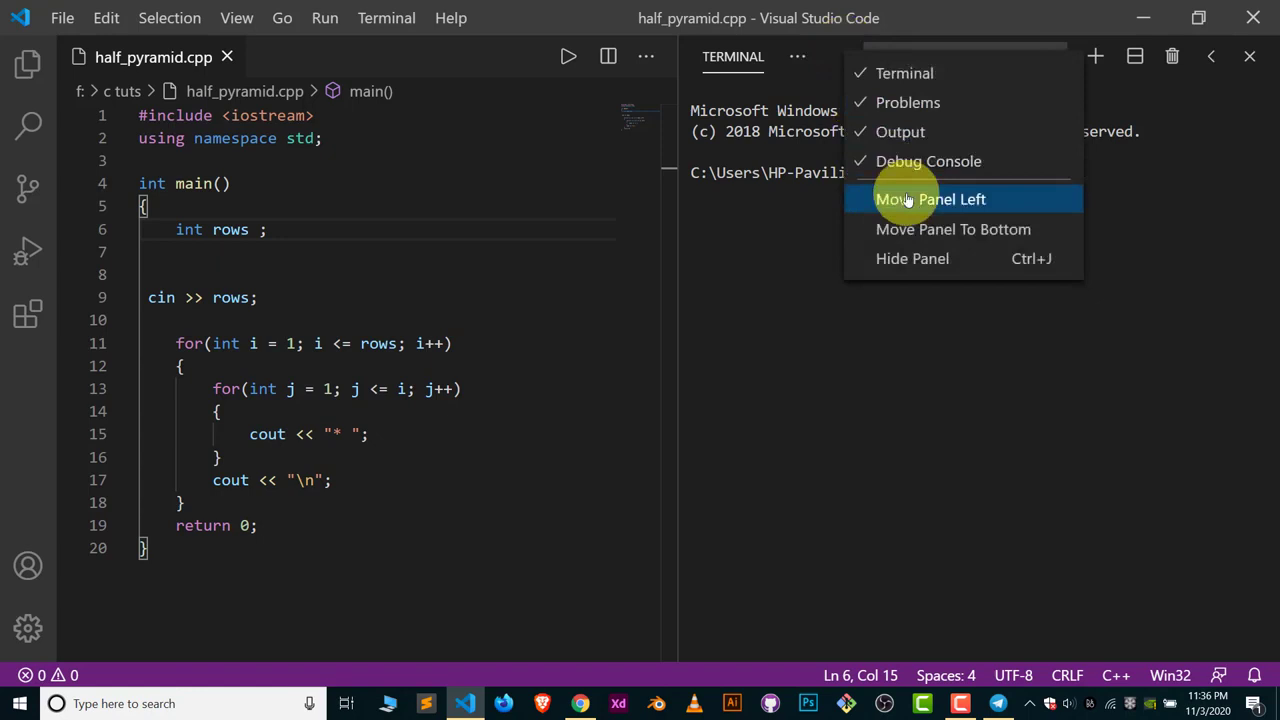
click(929, 199)
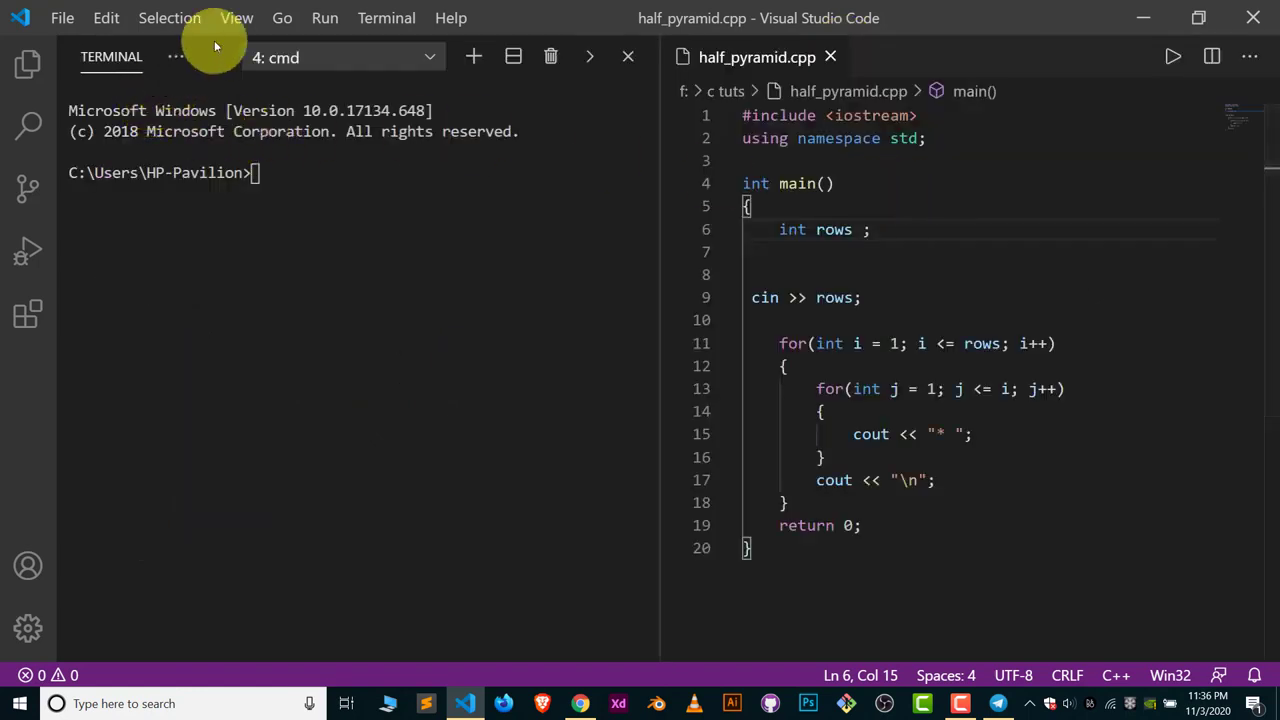
click(175, 57)
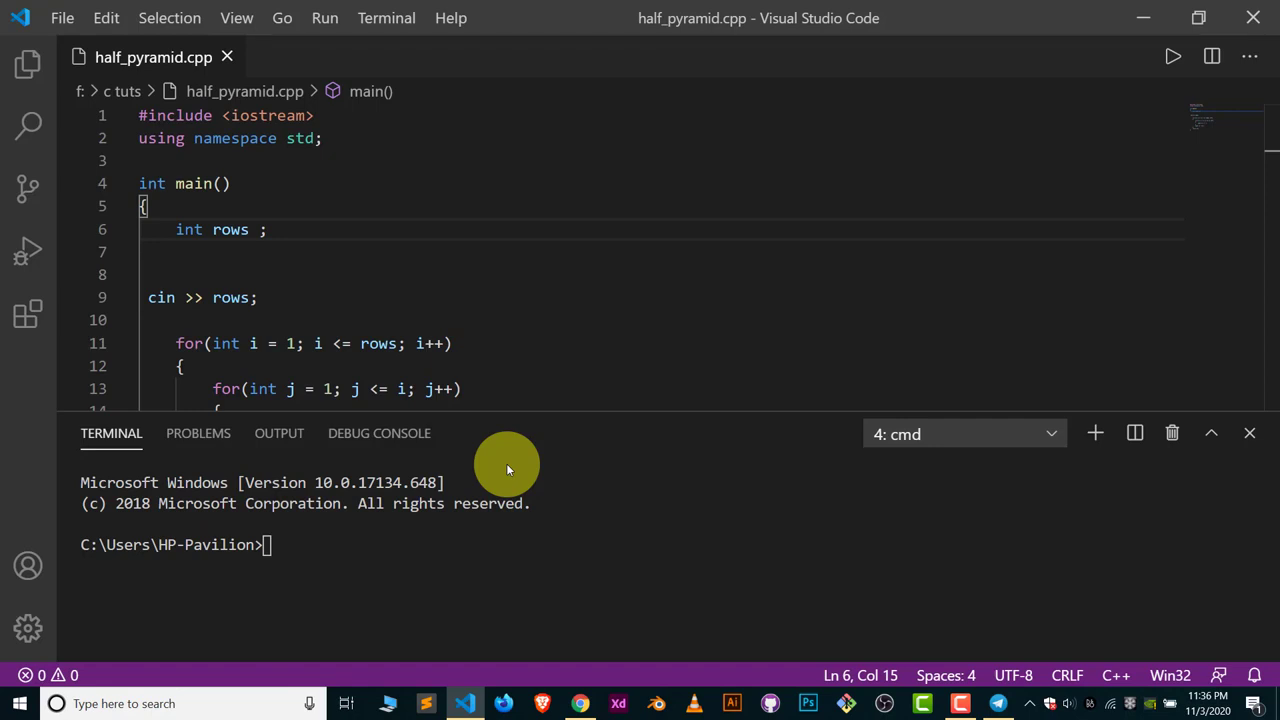
mouse_move(1179, 527)
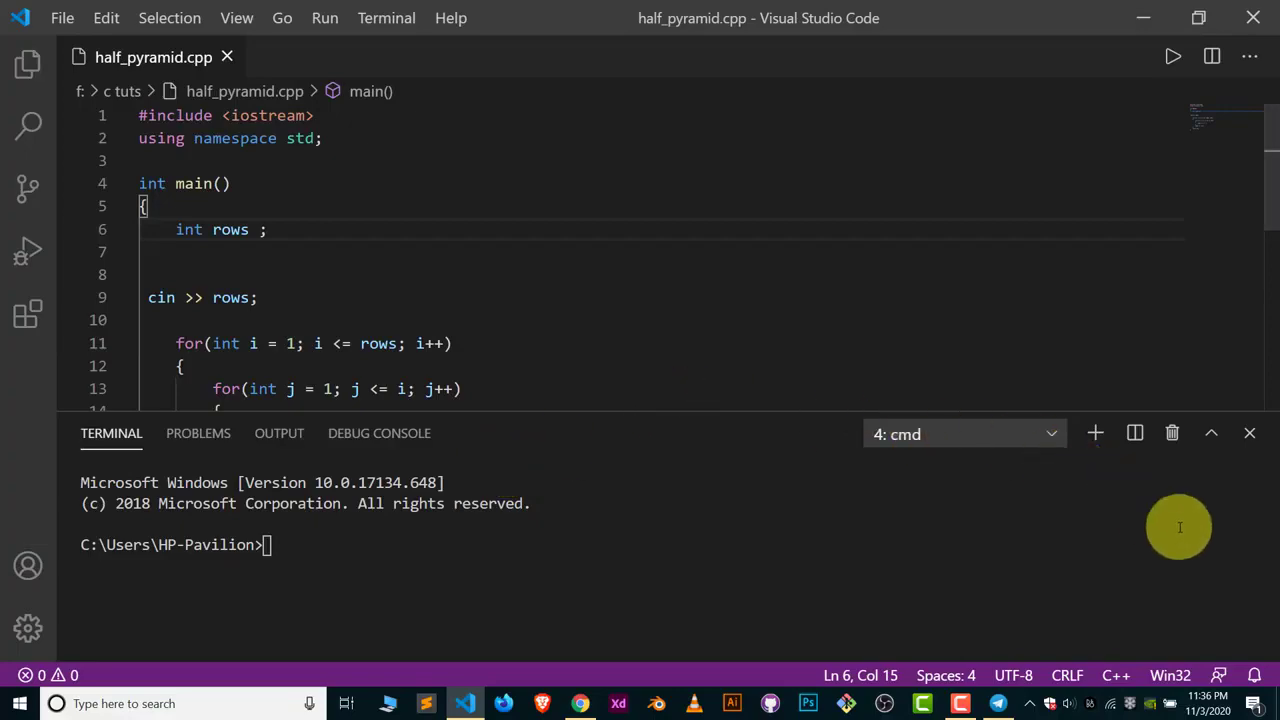